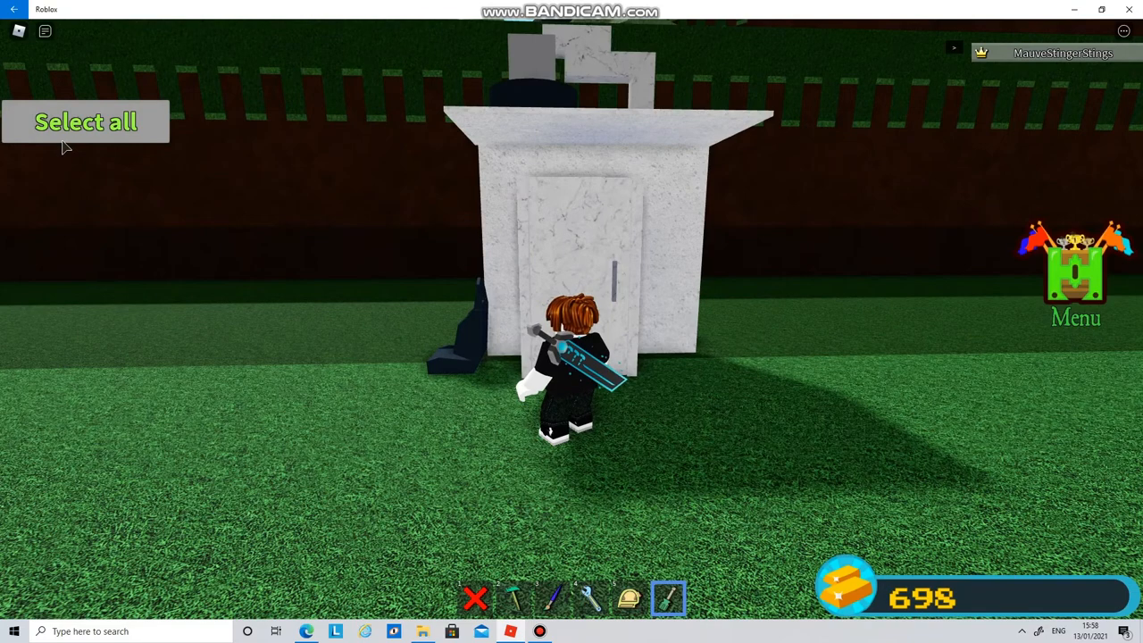
# Swing the marble fridge door open to reveal the sweets and cake inside.
pyautogui.click(85, 121)
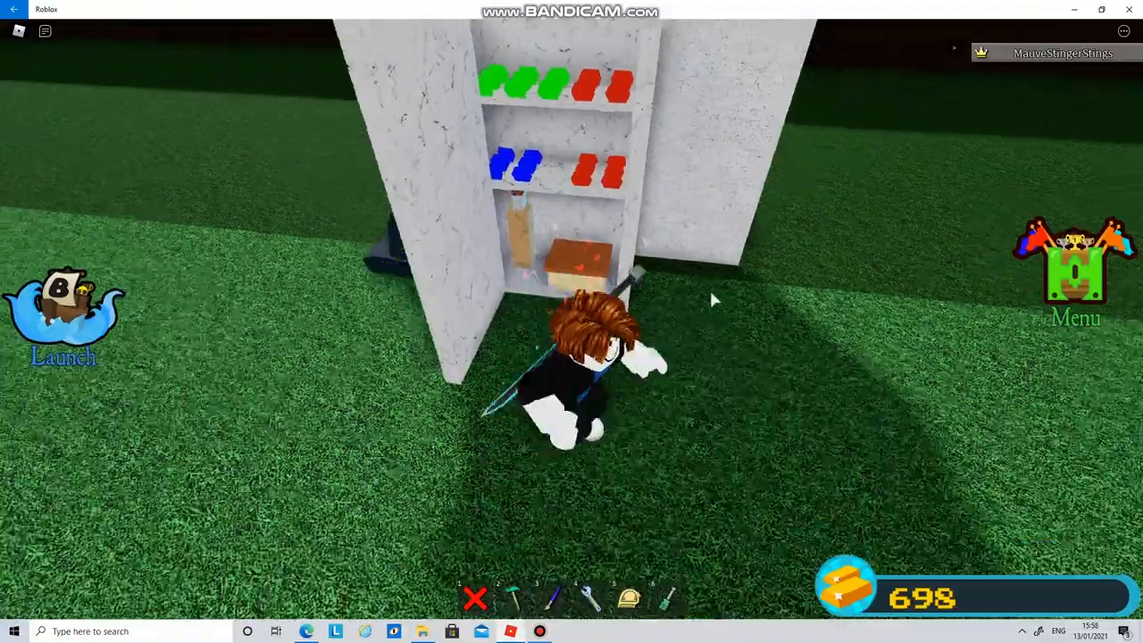
pyautogui.moveTo(741, 416)
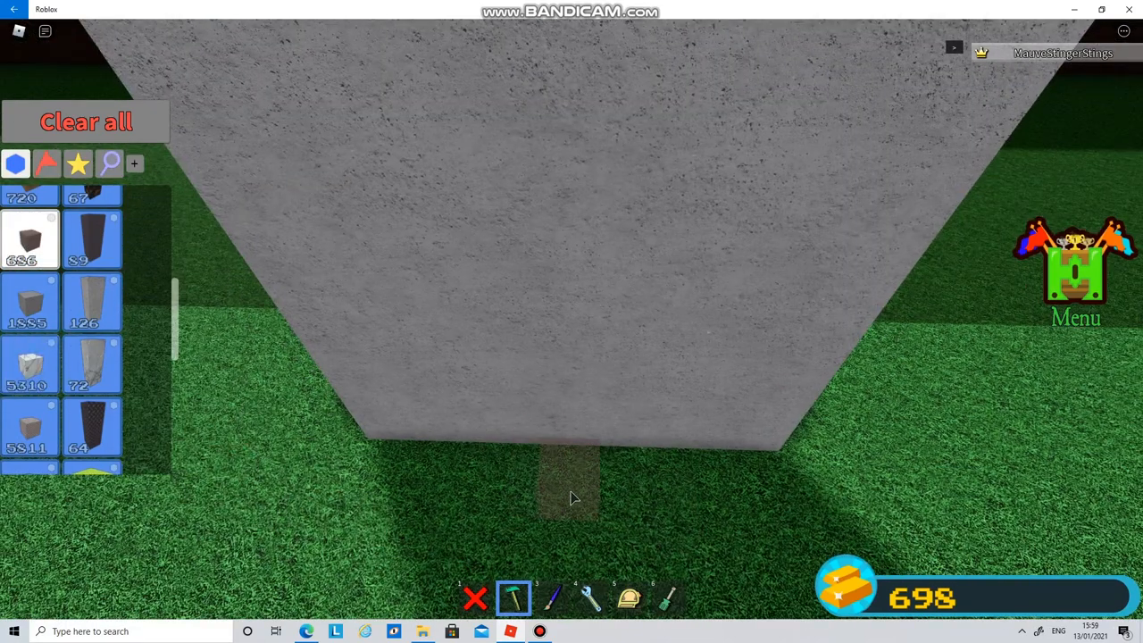
# Place a marble block at the base of the tall grey wall.
pyautogui.click(30, 364)
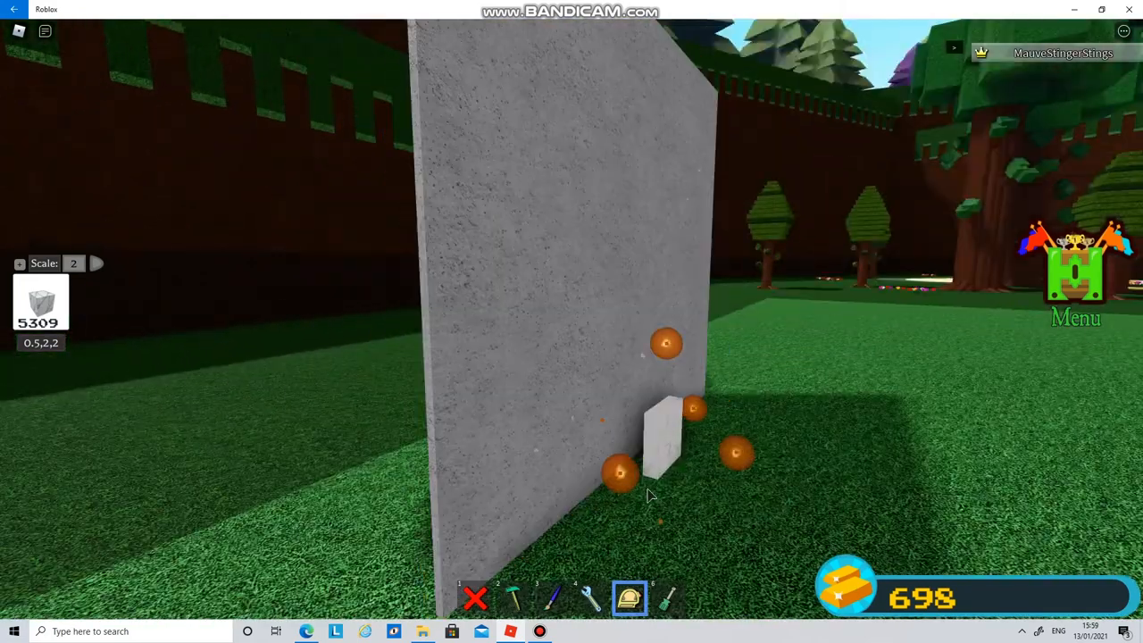
pyautogui.moveTo(625, 495)
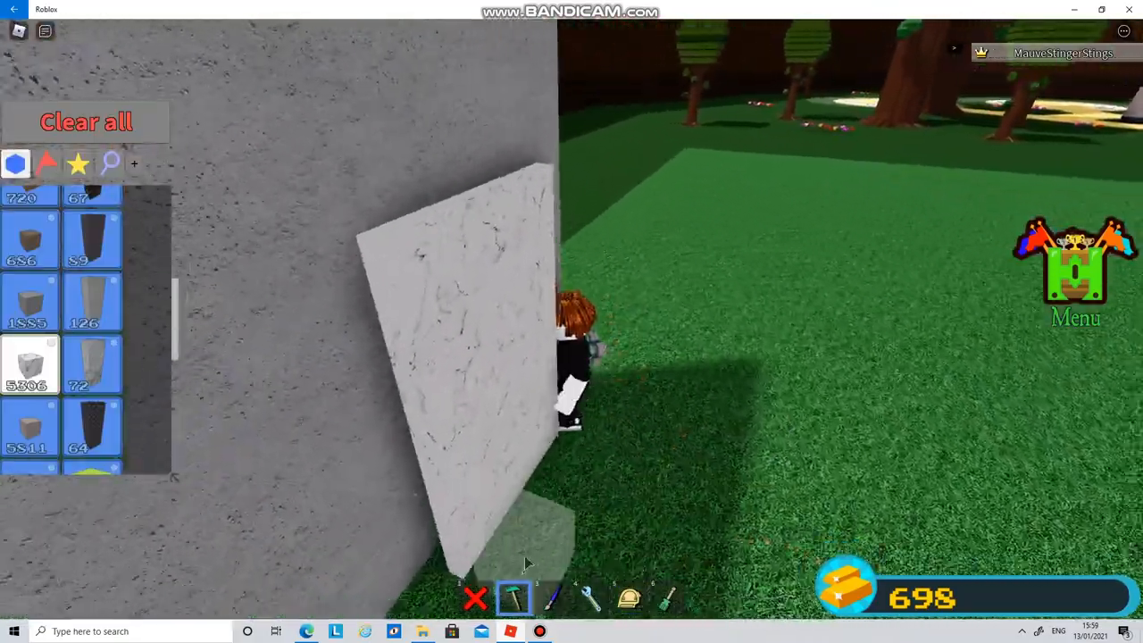
pyautogui.click(628, 597)
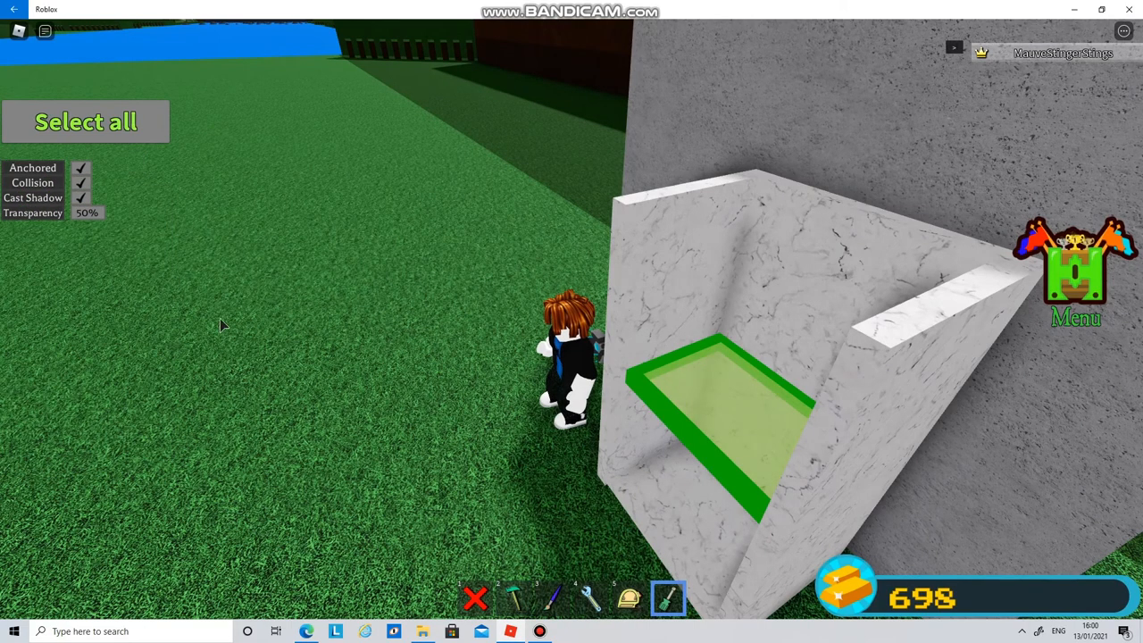
# Select the marble floor slab to inspect its properties.
pyautogui.click(80, 197)
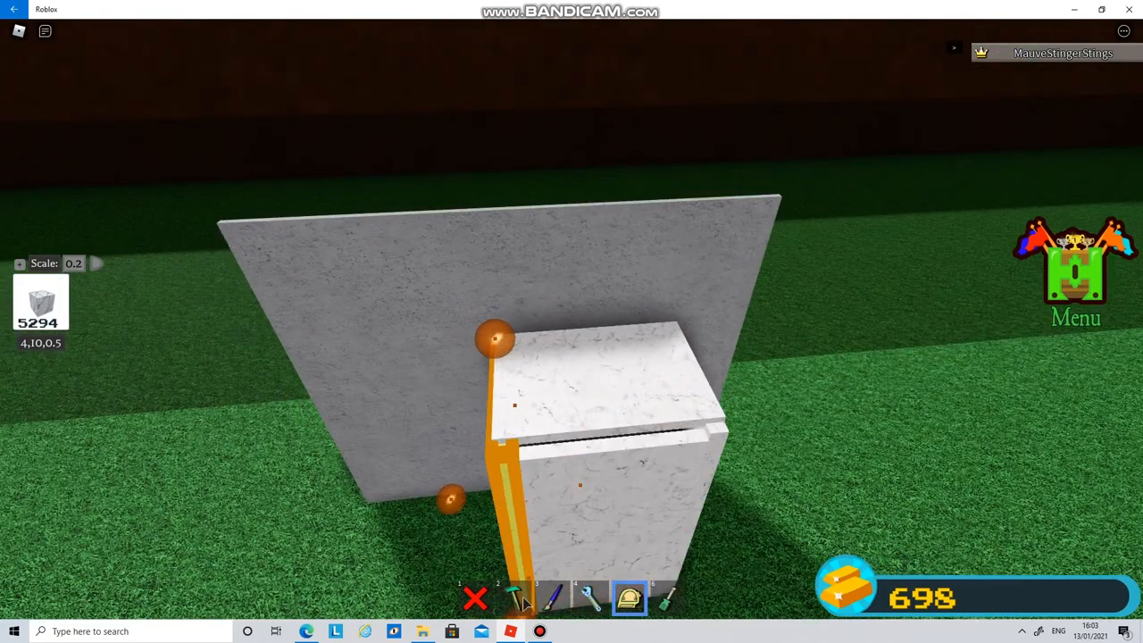
# Size the thin marble strip along the fridge's front edge.
pyautogui.click(513, 599)
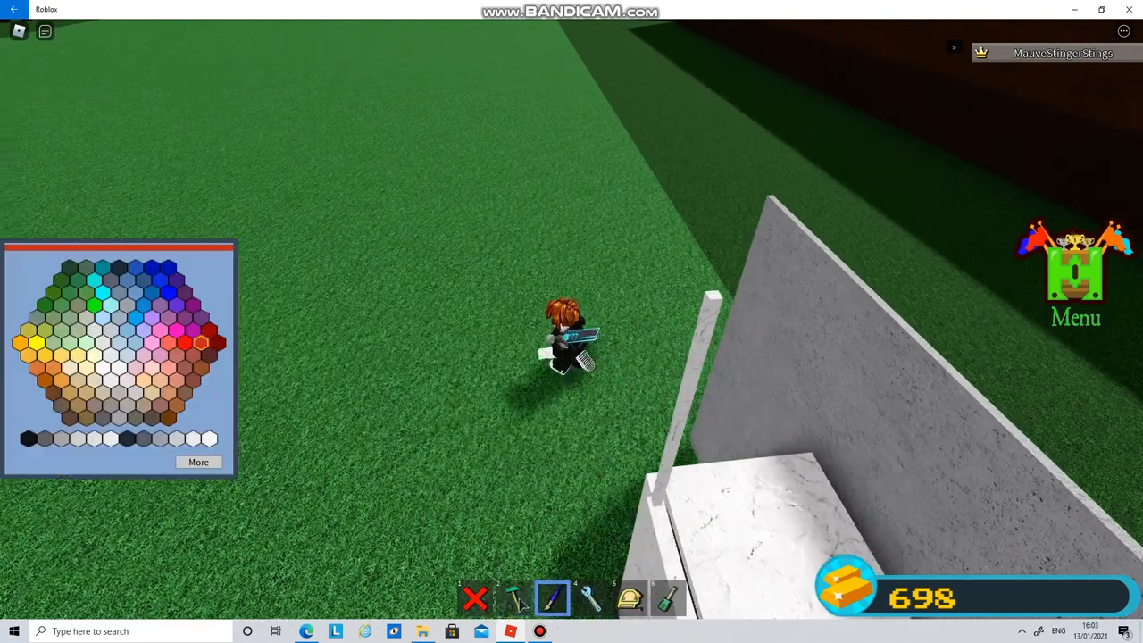
pyautogui.click(512, 597)
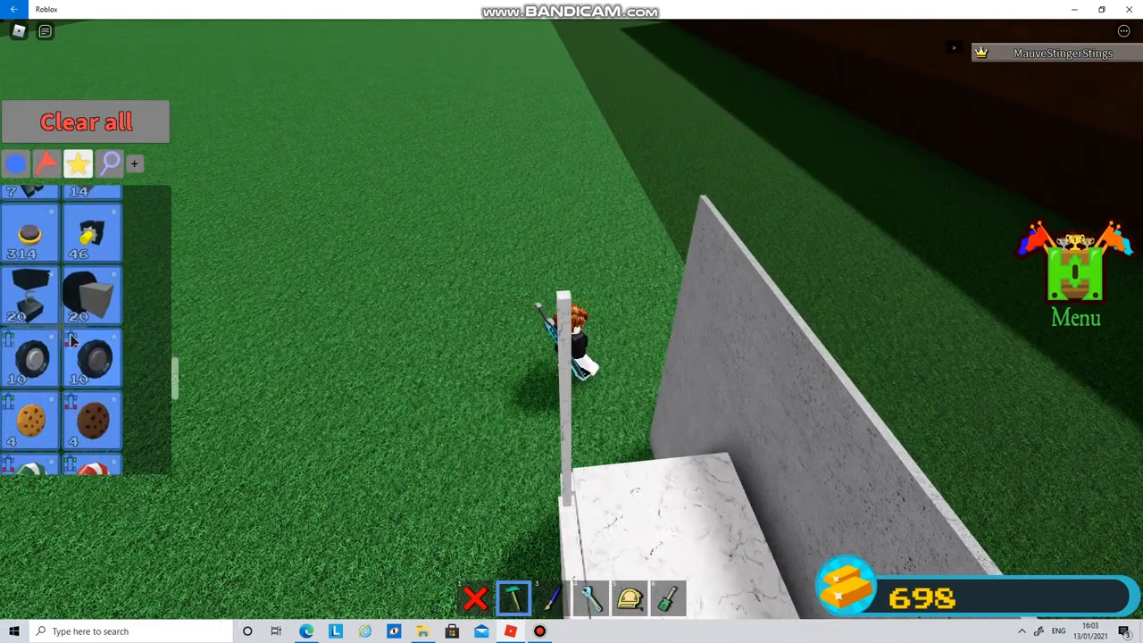
# Pick a marble block from the Build inventory.
pyautogui.click(92, 294)
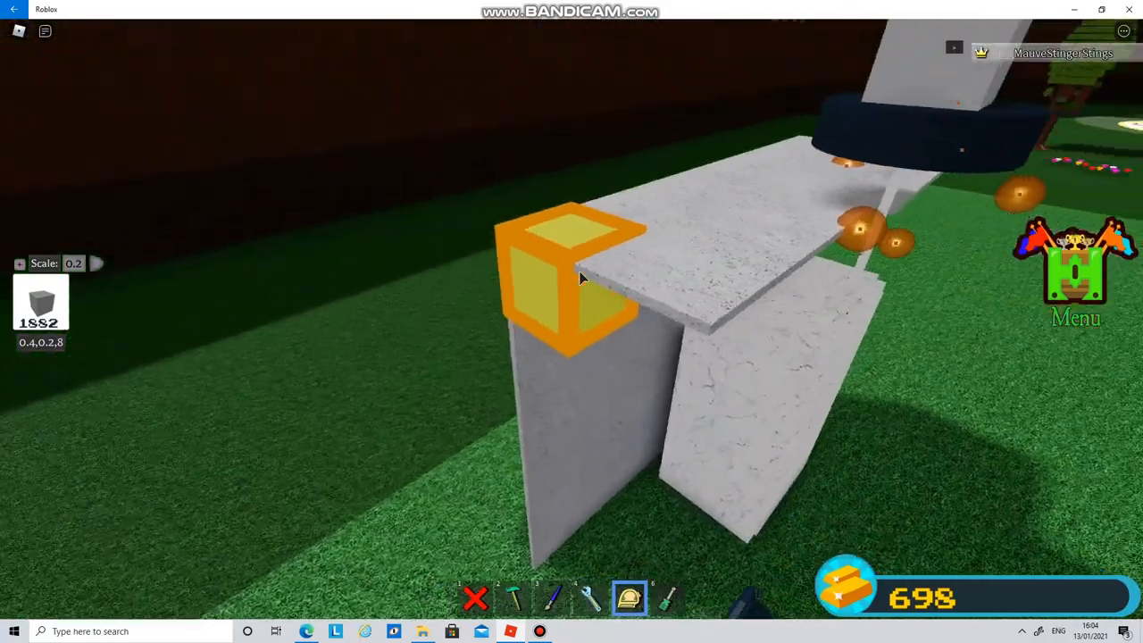
pyautogui.moveTo(598, 374)
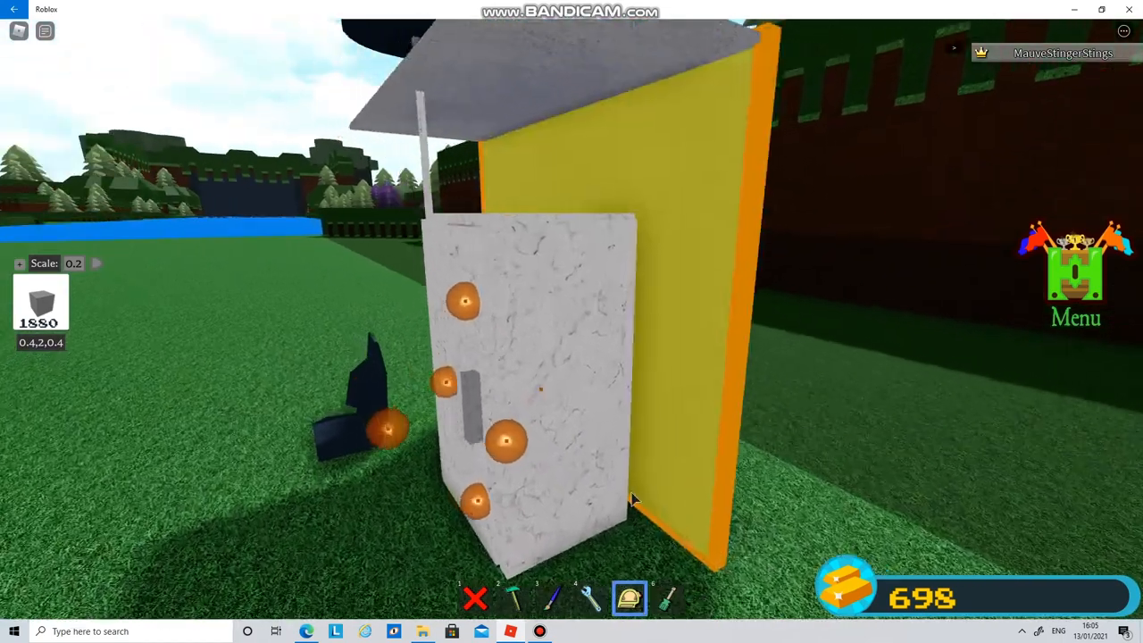
# Finish resizing the large block behind the fridge door.
pyautogui.click(552, 598)
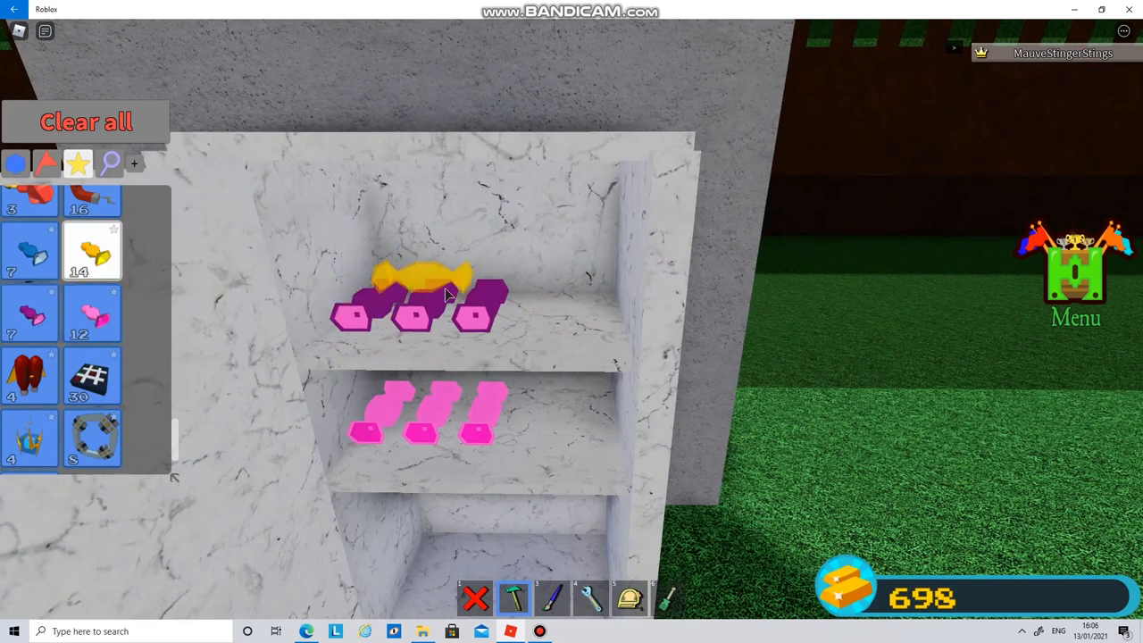
# Add a yellow sweet to the top shelf, then stop placing items.
pyautogui.click(594, 424)
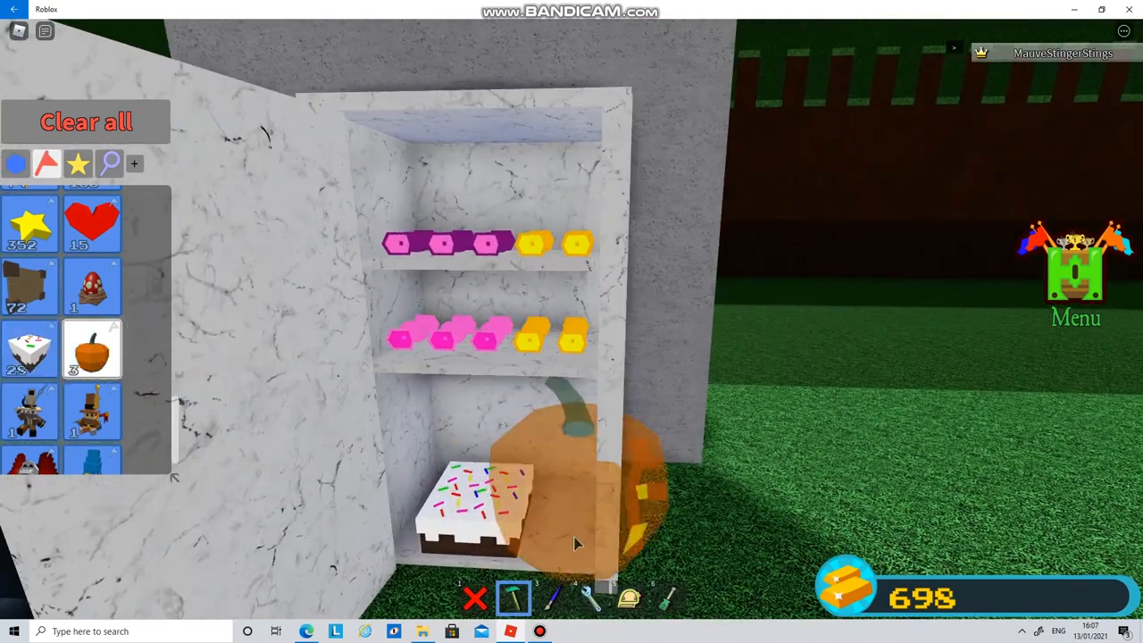
pyautogui.click(474, 596)
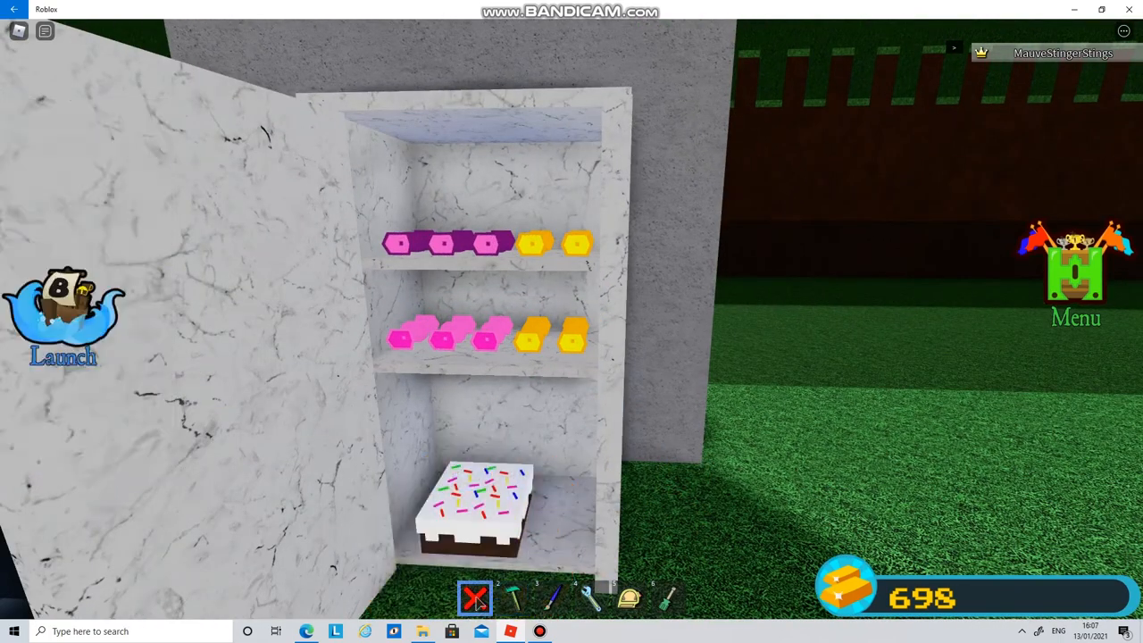
# Use the Property tool's Select all to select the whole fridge build.
pyautogui.click(513, 596)
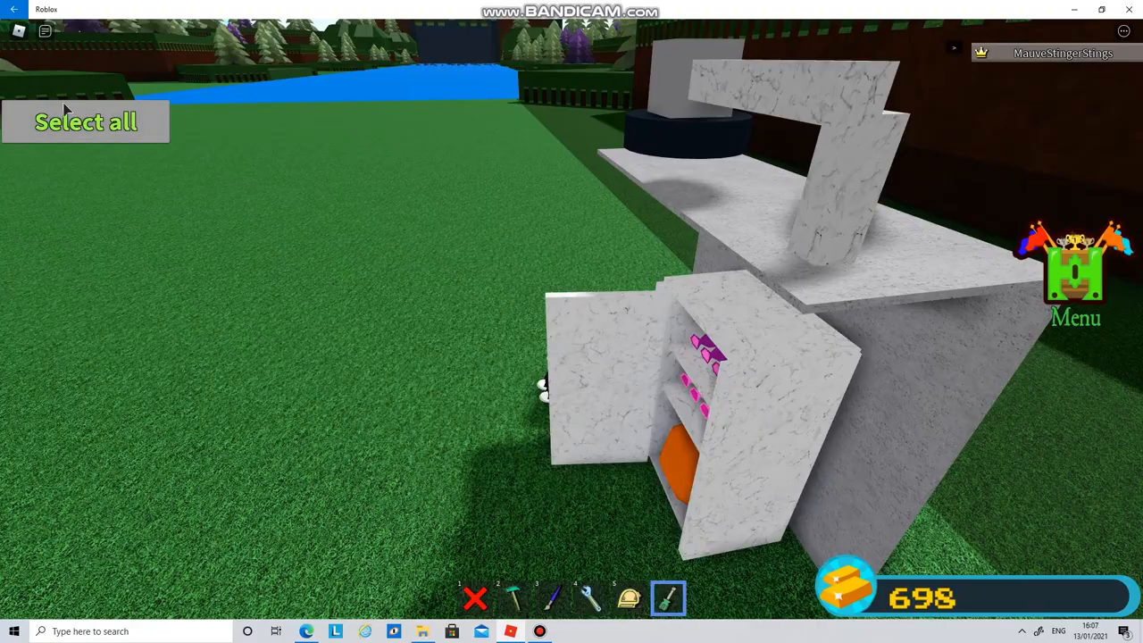
pyautogui.click(85, 122)
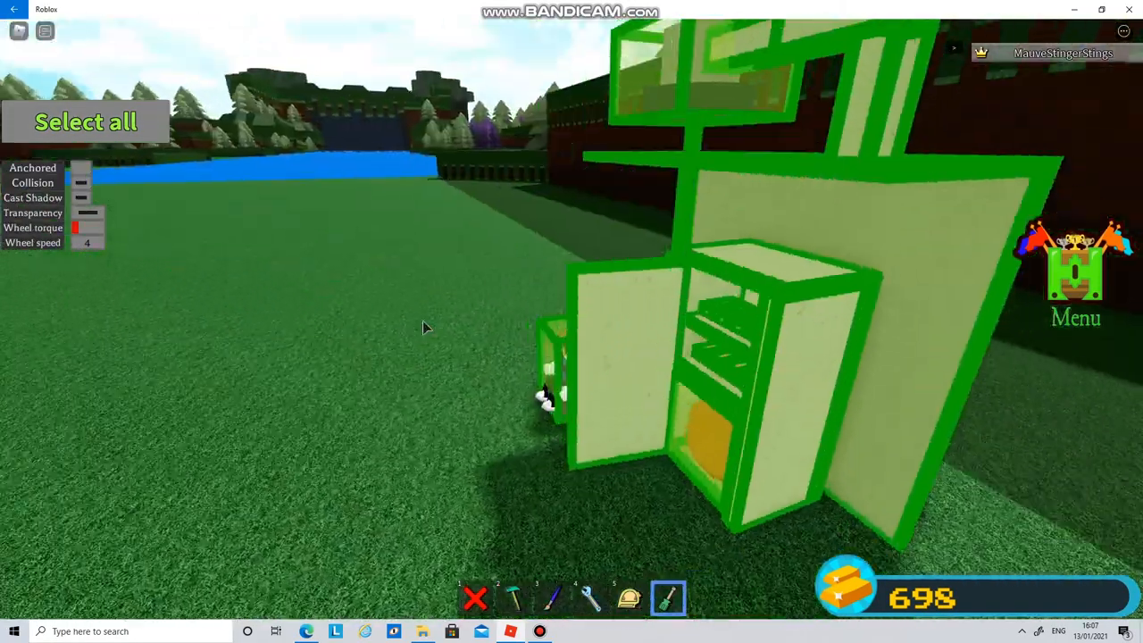